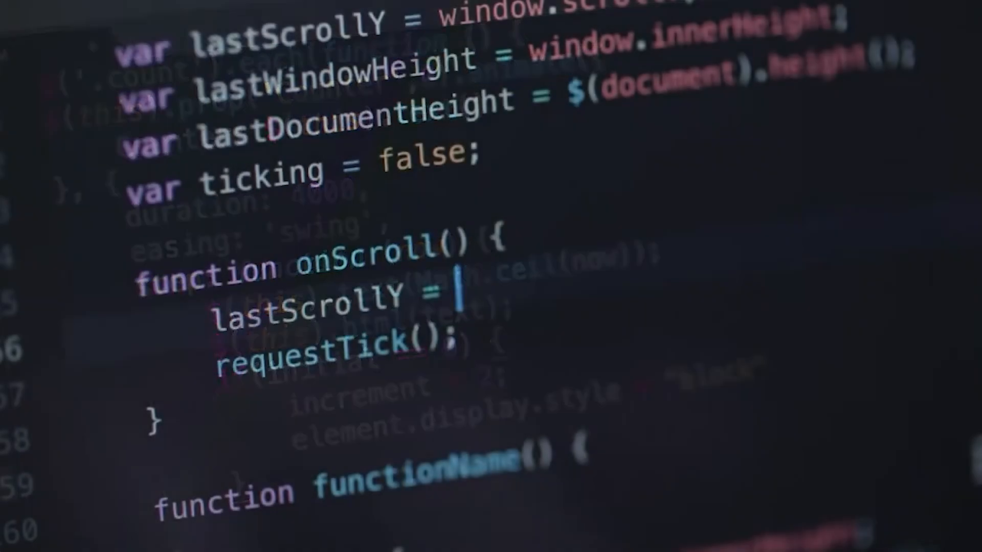
text(win)
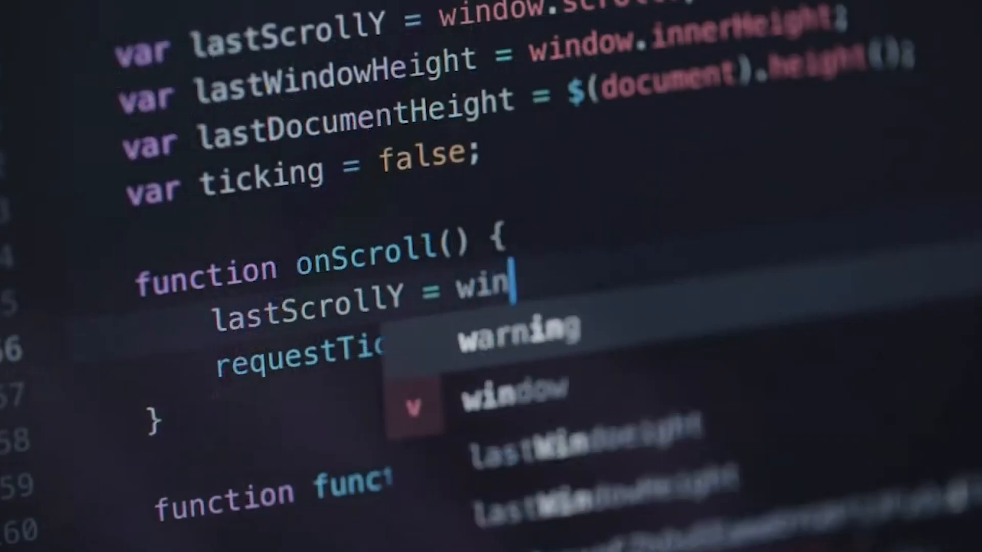